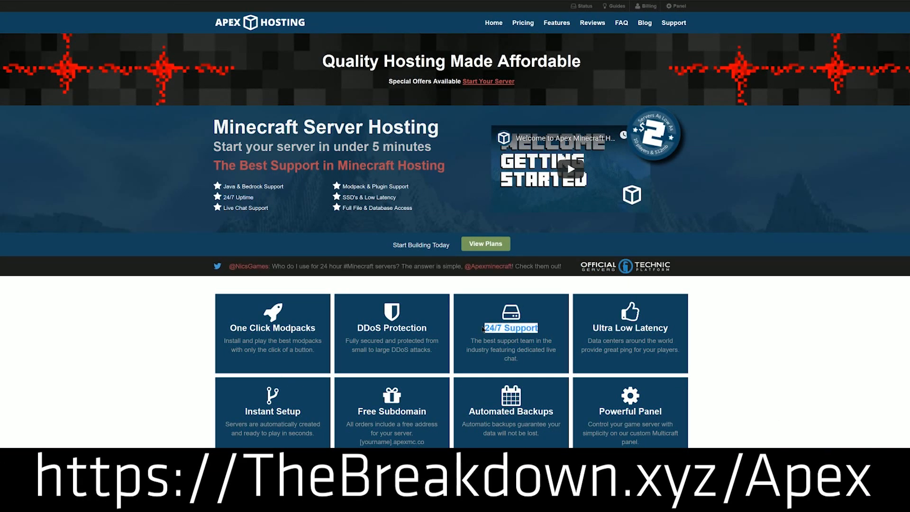
mouse_move(747, 415)
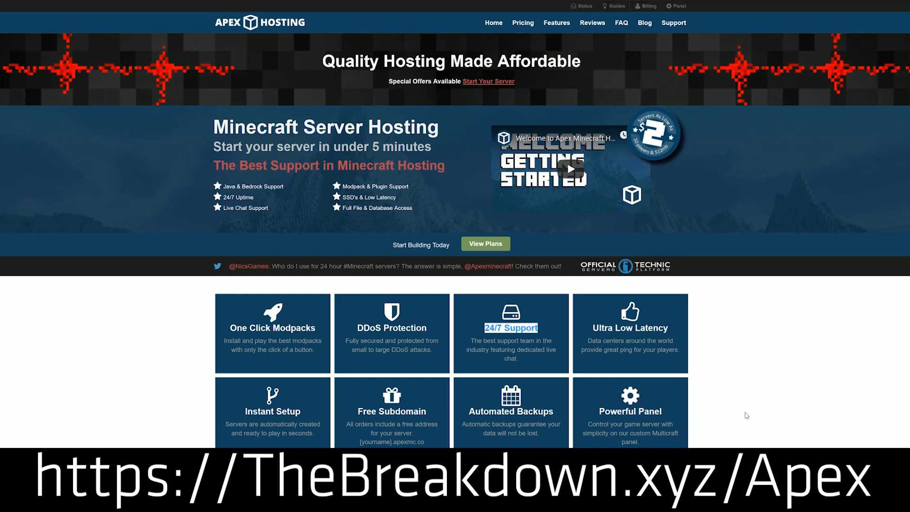
mouse_move(208, 342)
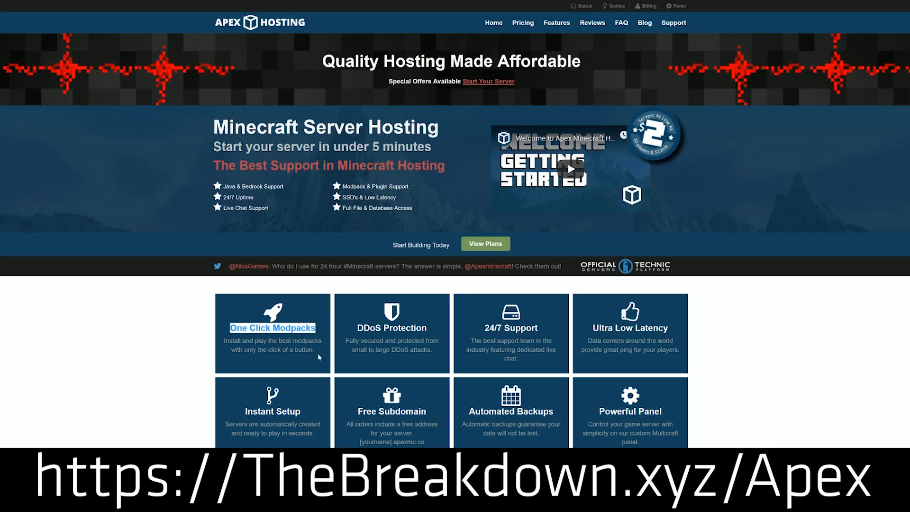
Reach entry 3, John Smith Legacy, in the 1.14 resource packs article and follow its DOWNLOAD button
scroll("down", 3)
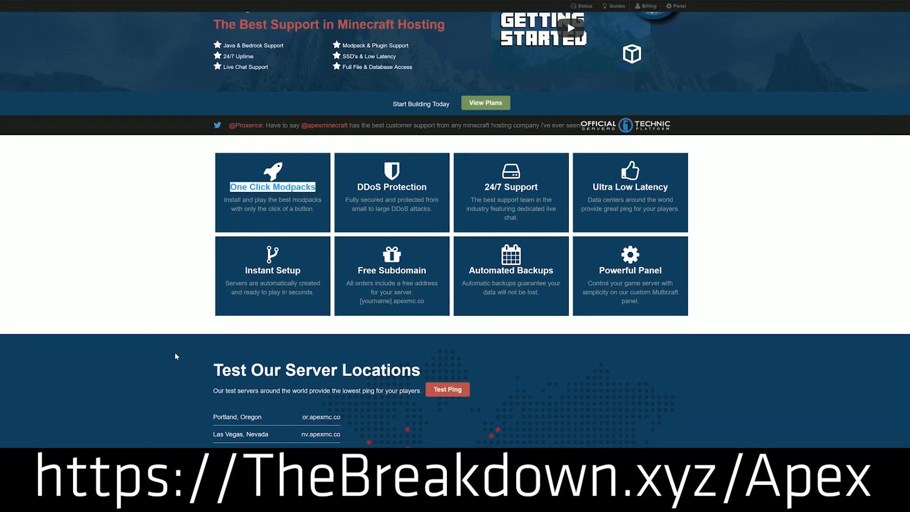
scroll("down", 3)
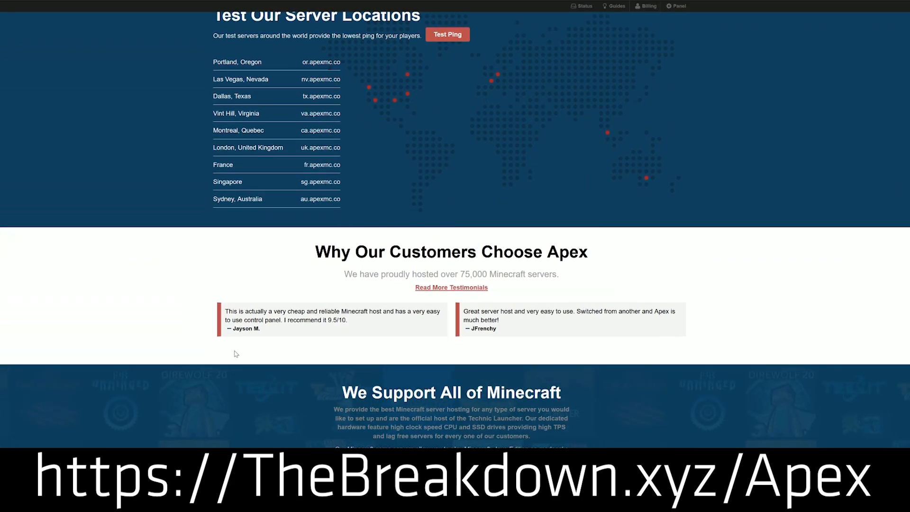
scroll("down", 3)
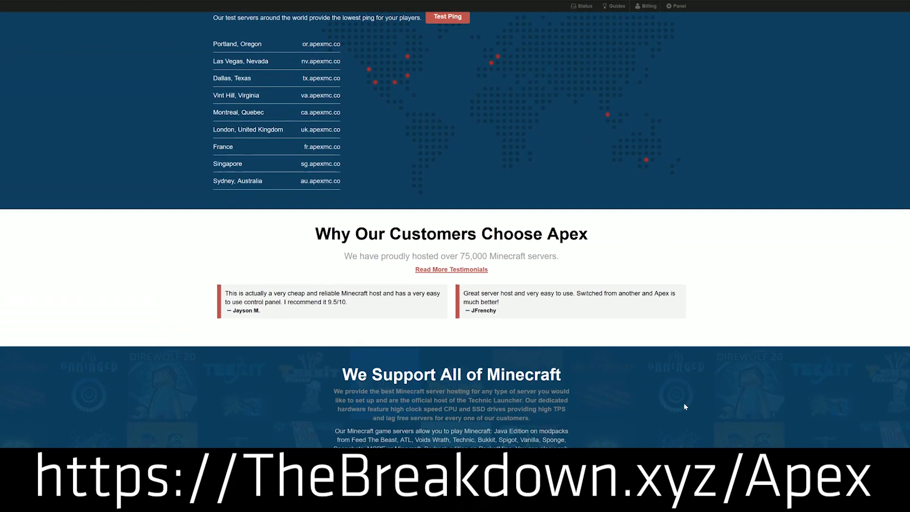
scroll("down", 3)
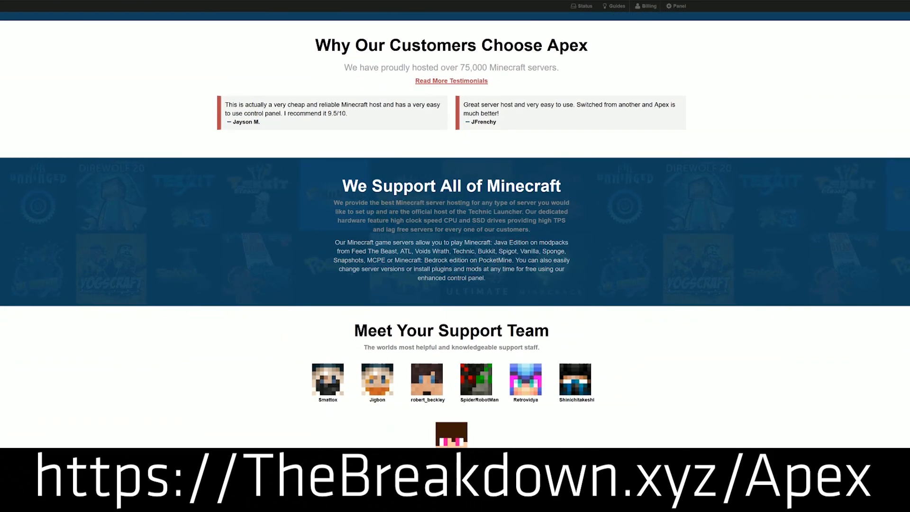
double_click(372, 220)
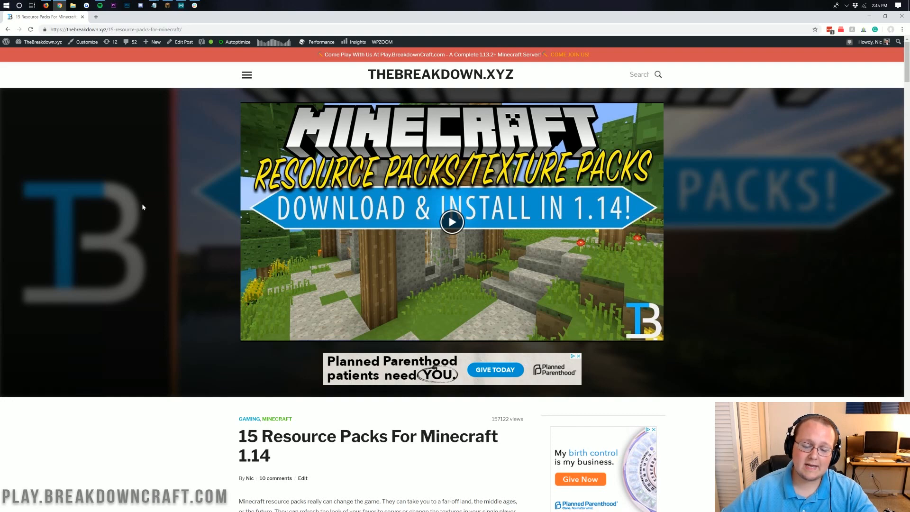
scroll("down", 3)
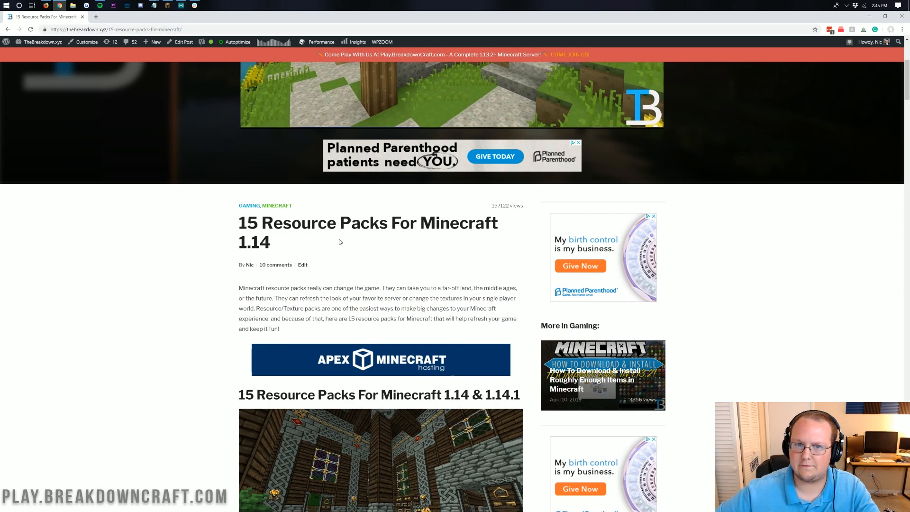
scroll("down", 3)
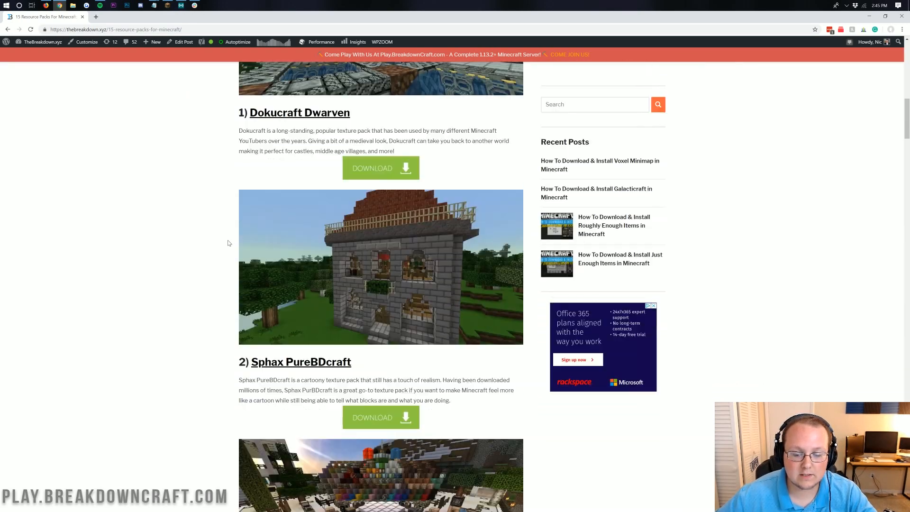
scroll("down", 3)
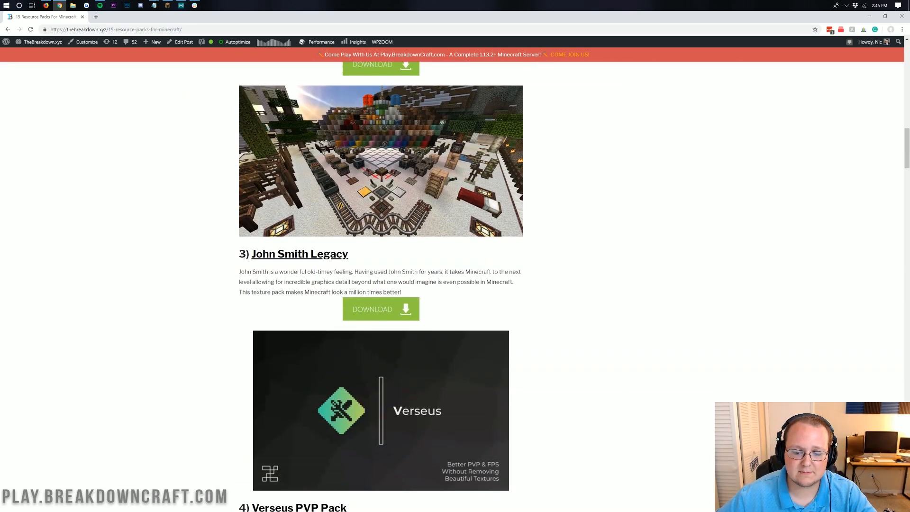
left_click(381, 309)
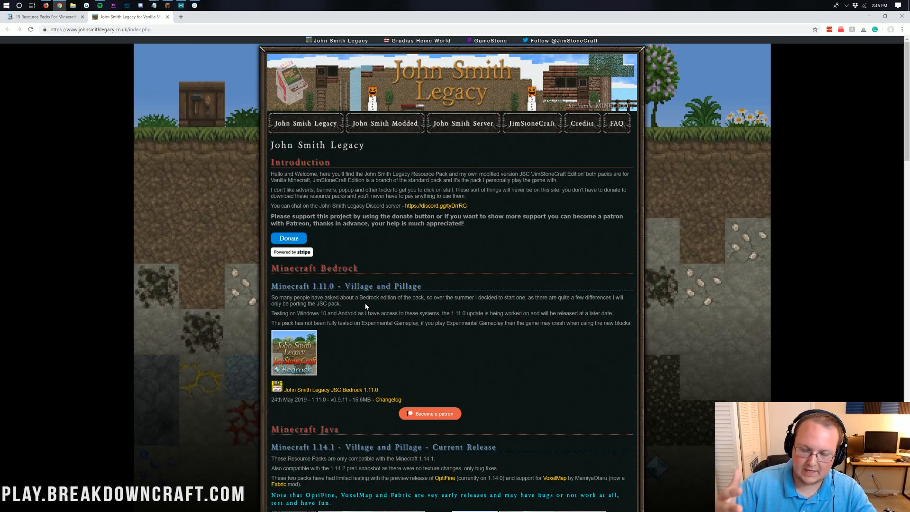
mouse_move(60, 122)
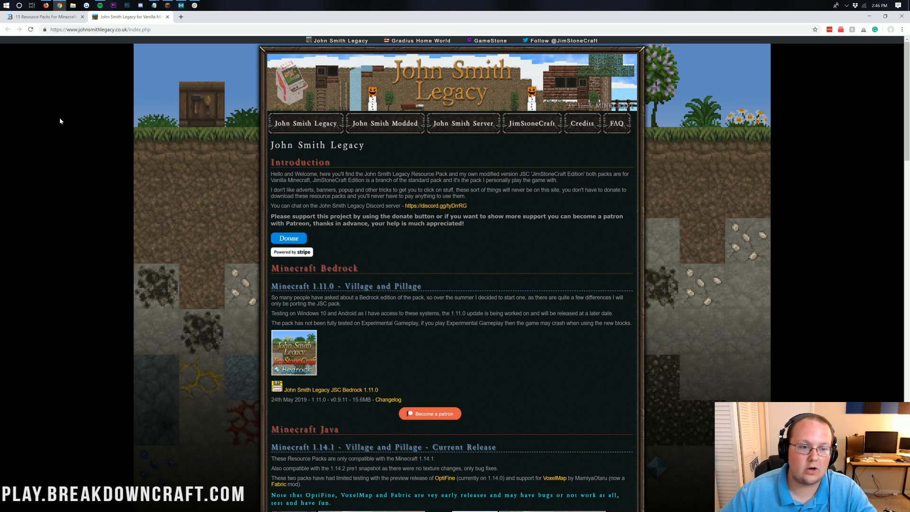
Bring the Minecraft Java 1.14.1 current-release downloads section of the John Smith Legacy site into view
scroll("down", 3)
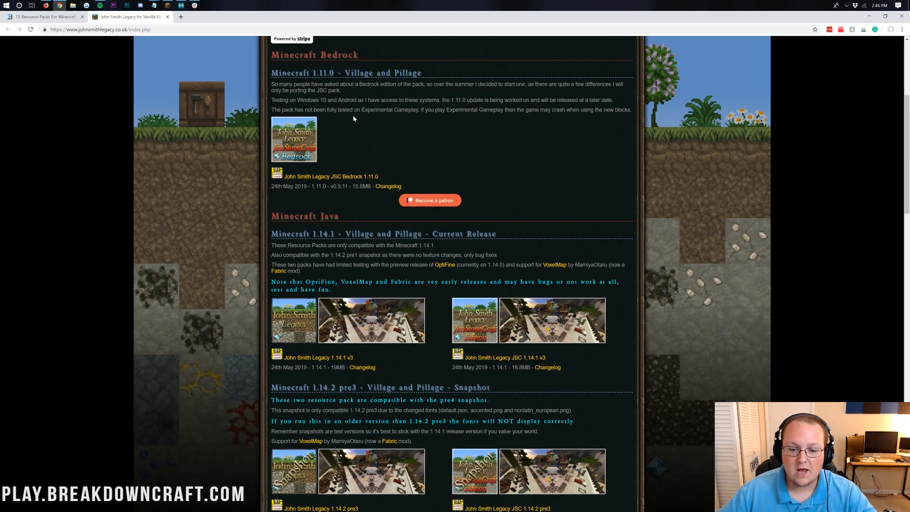
scroll("down", 3)
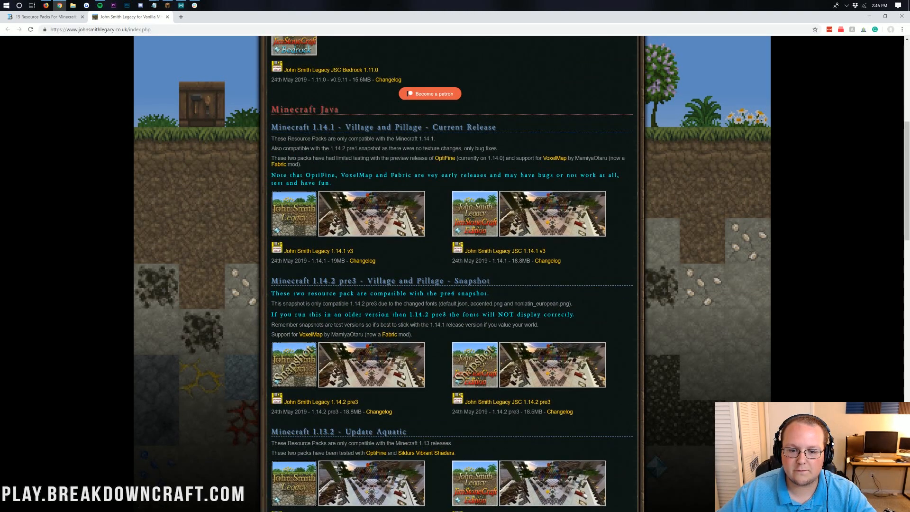
scroll("up", 3)
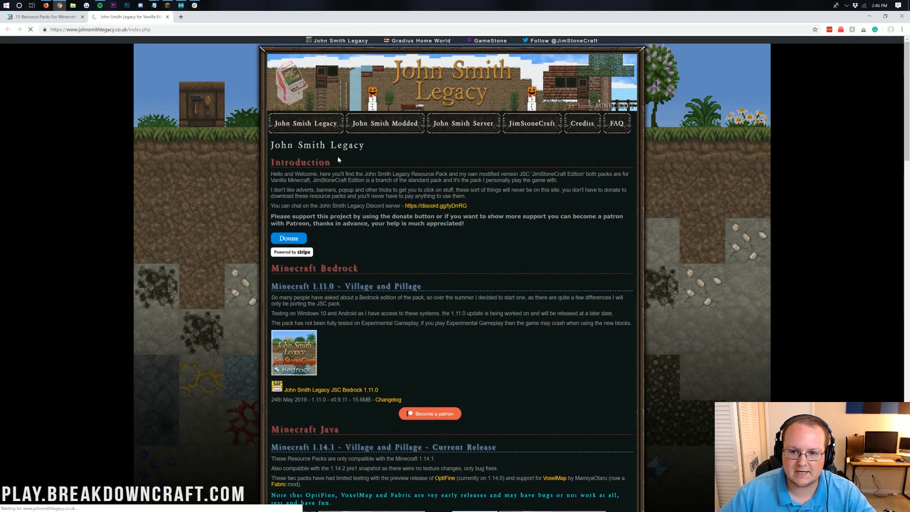
scroll("down", 3)
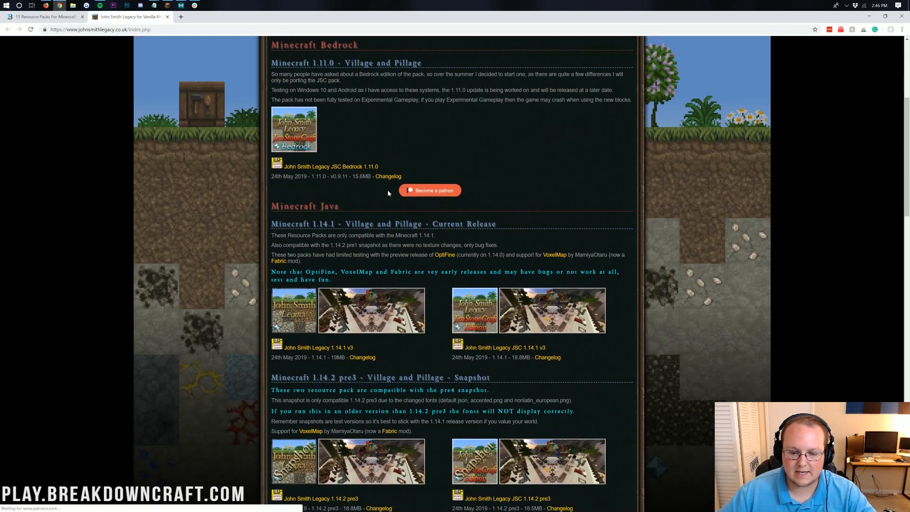
scroll("down", 3)
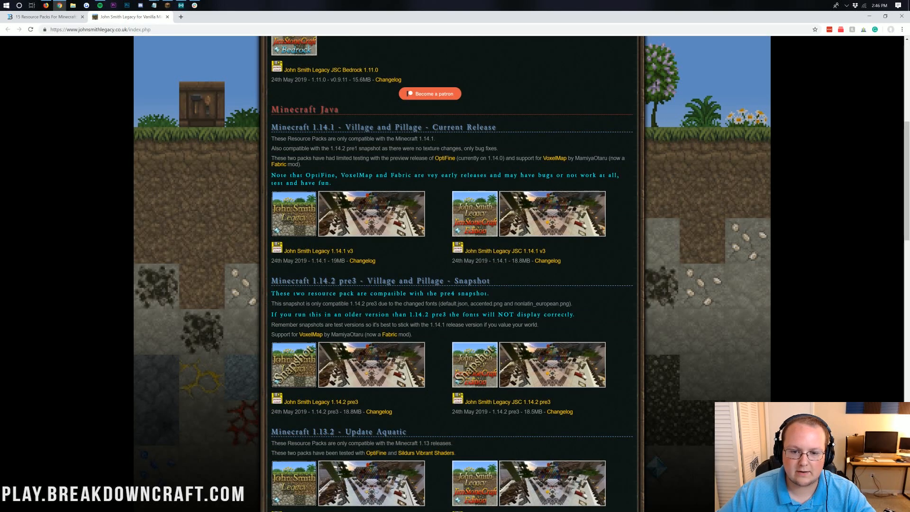
mouse_move(292, 256)
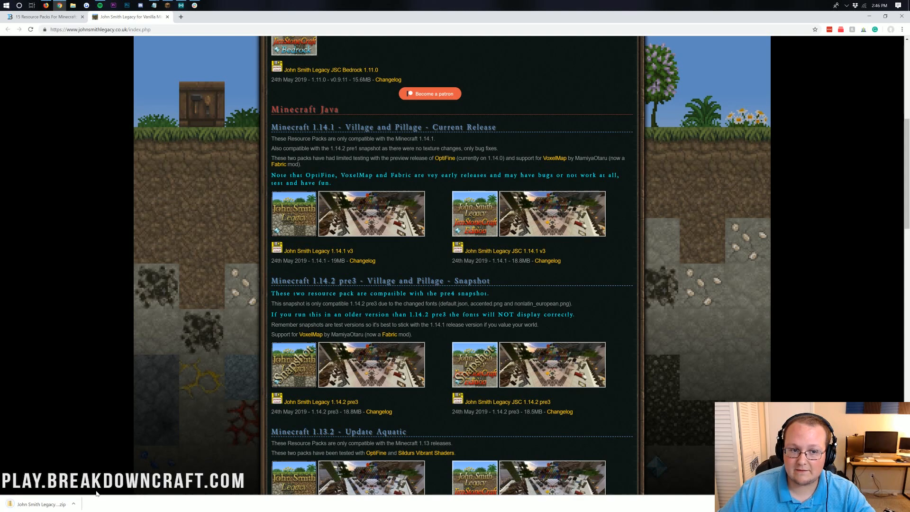
mouse_move(136, 353)
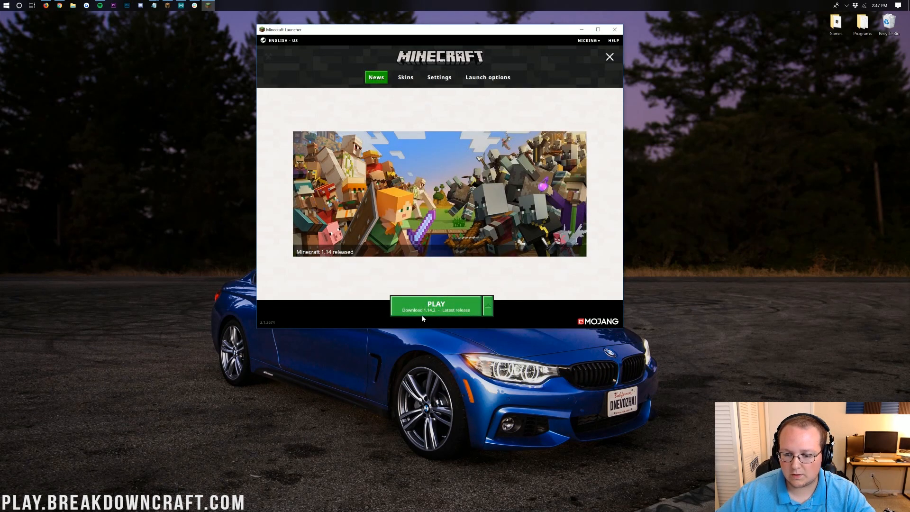
Download and launch Minecraft 1.14.2 from the launcher's green PLAY button to its title screen
left_click(436, 306)
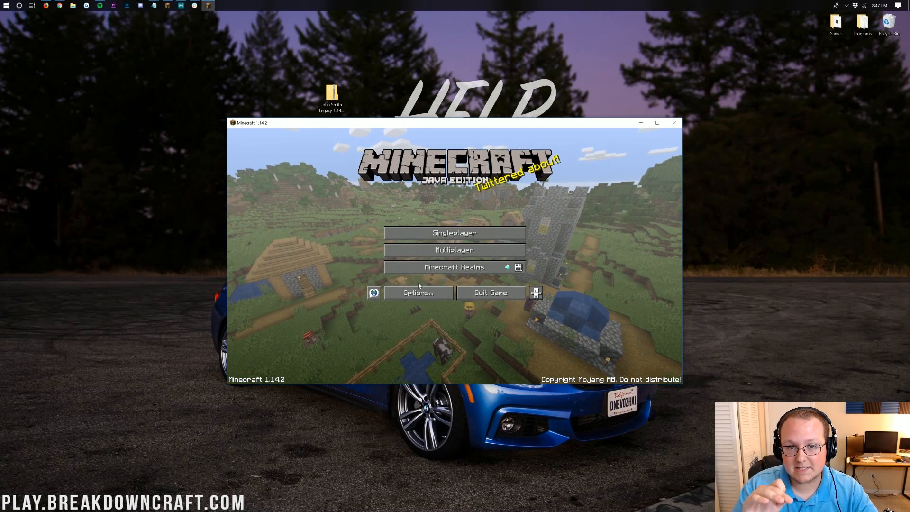
mouse_move(429, 267)
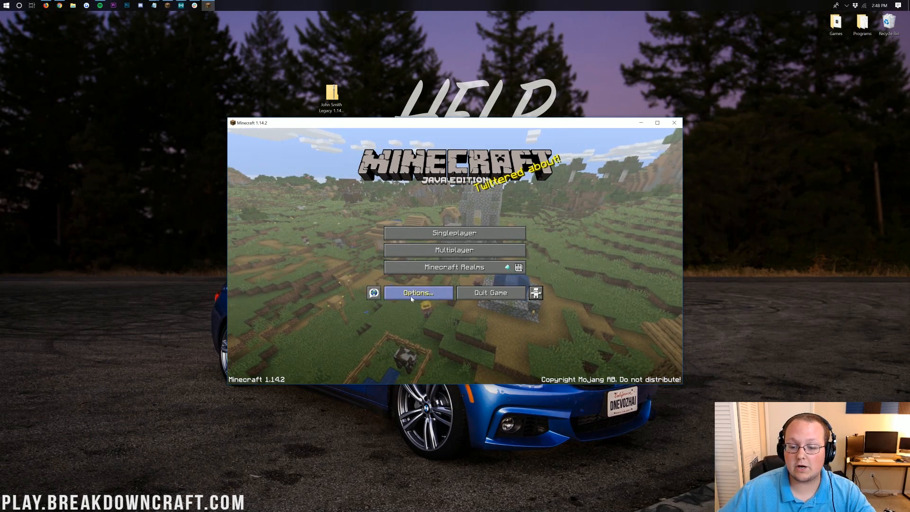
Remove the old John Smith Legacy 1.14.1 v2 zip from the resource packs folder, confirming the Recycle Bin prompt
left_click(419, 293)
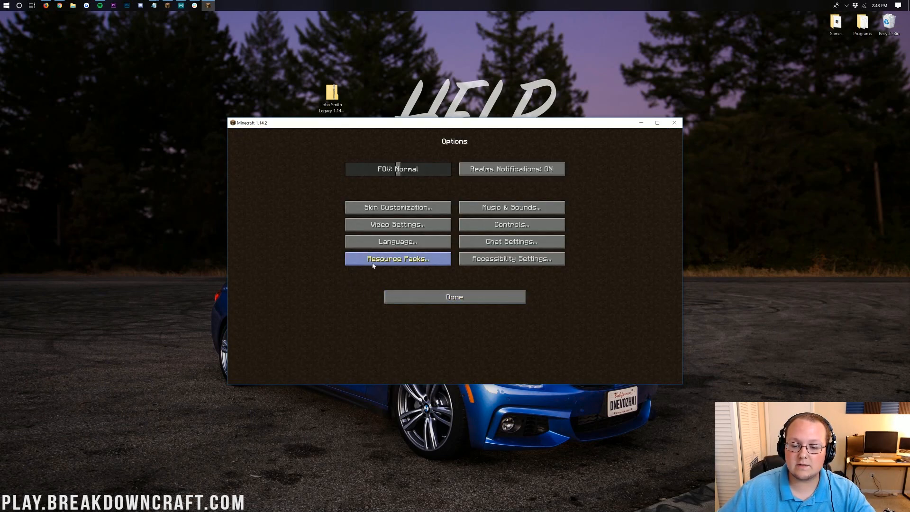
left_click(398, 258)
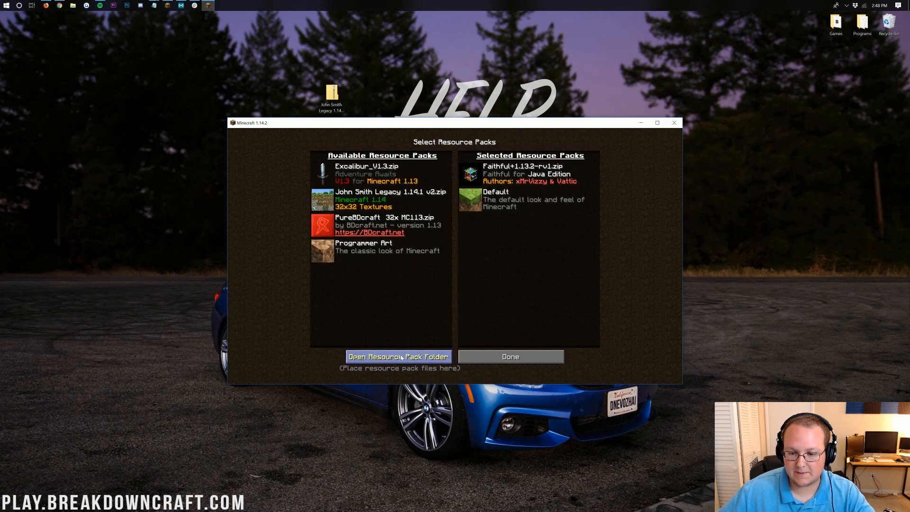
left_click(398, 357)
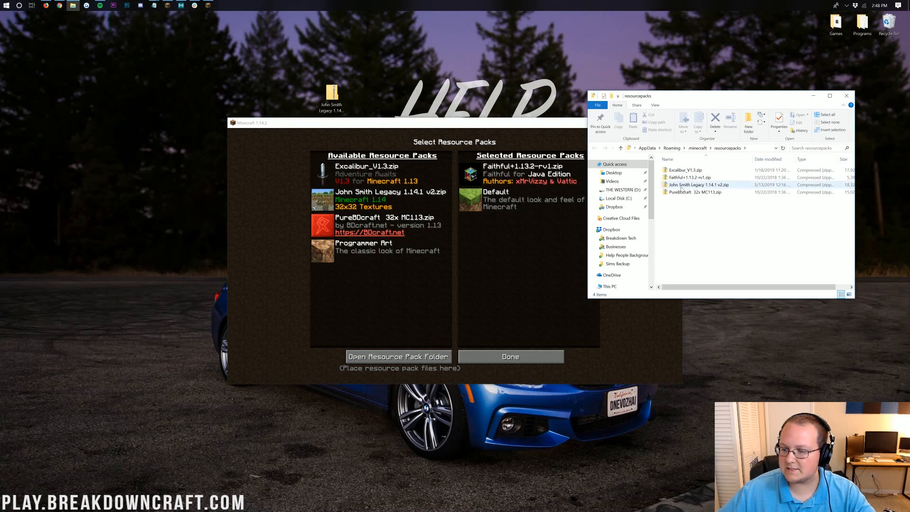
left_click(715, 121)
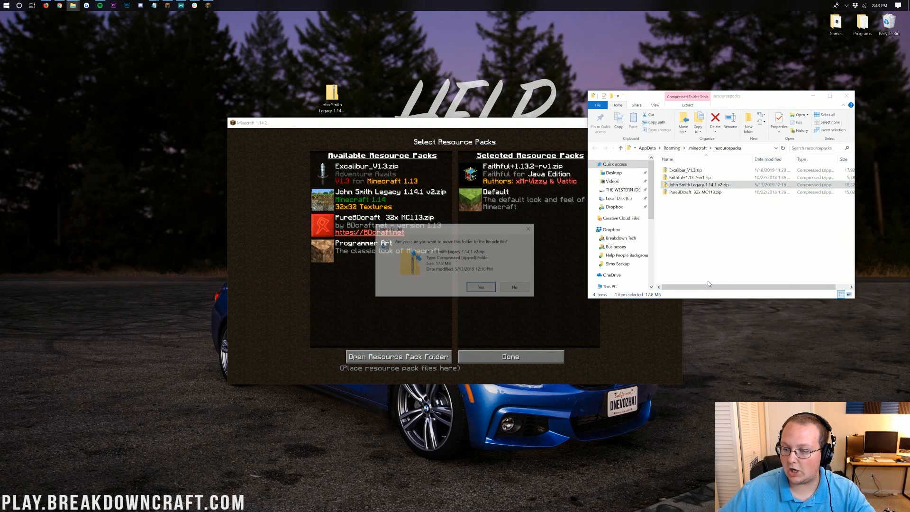
left_click(481, 286)
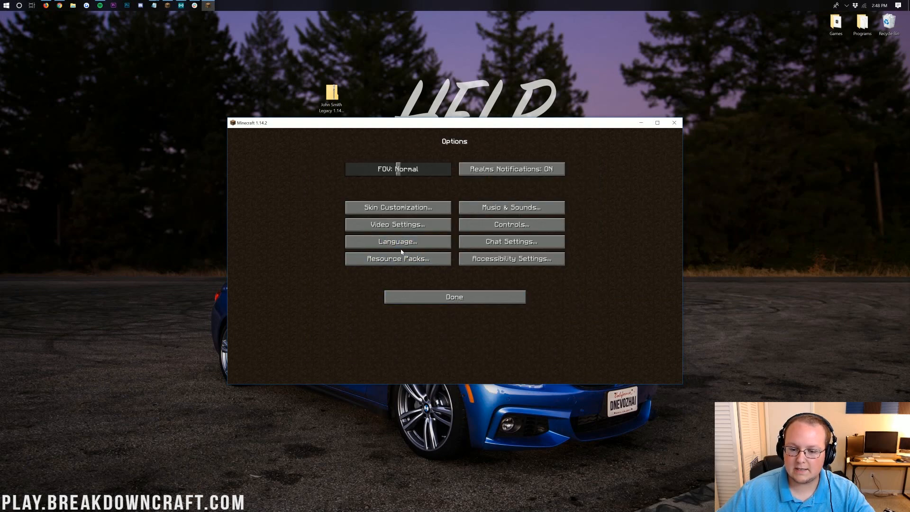
Reopen the resource packs folder so the John Smith Legacy 1.14.1 v3 zip can be copied in
left_click(398, 258)
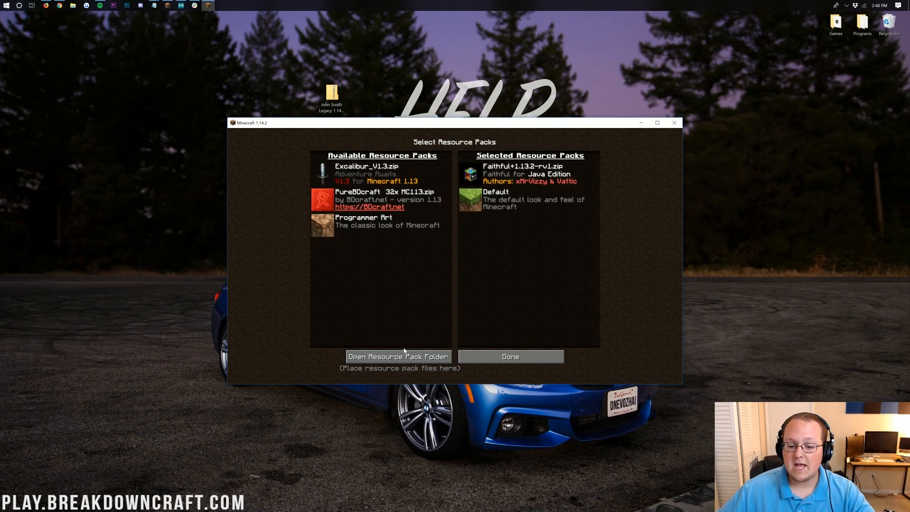
left_click(510, 356)
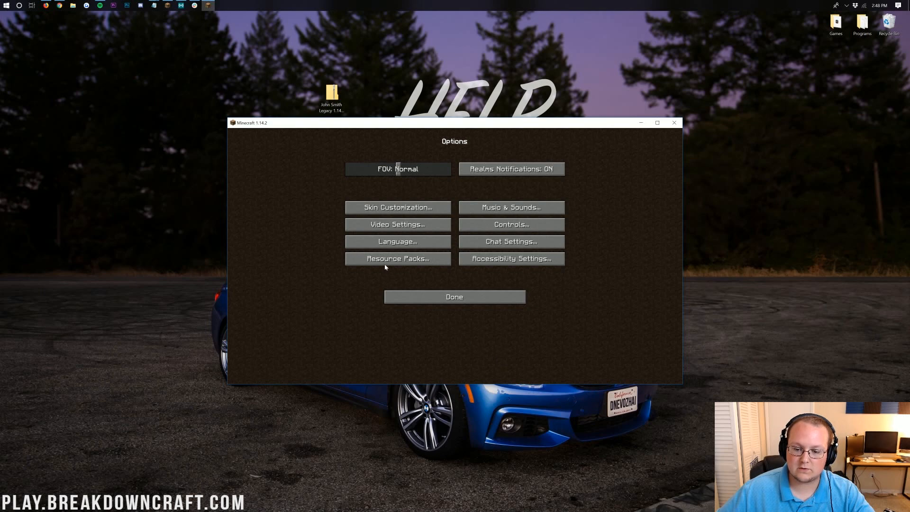
left_click(399, 258)
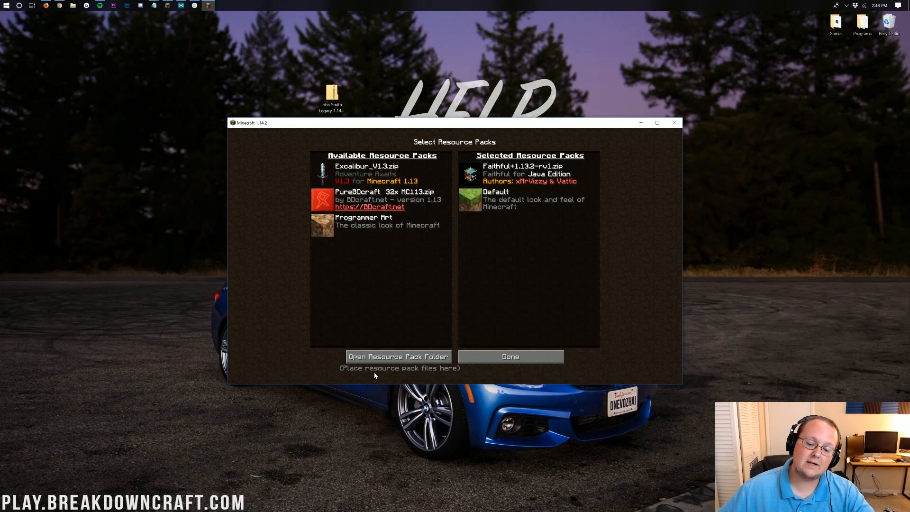
mouse_move(400, 355)
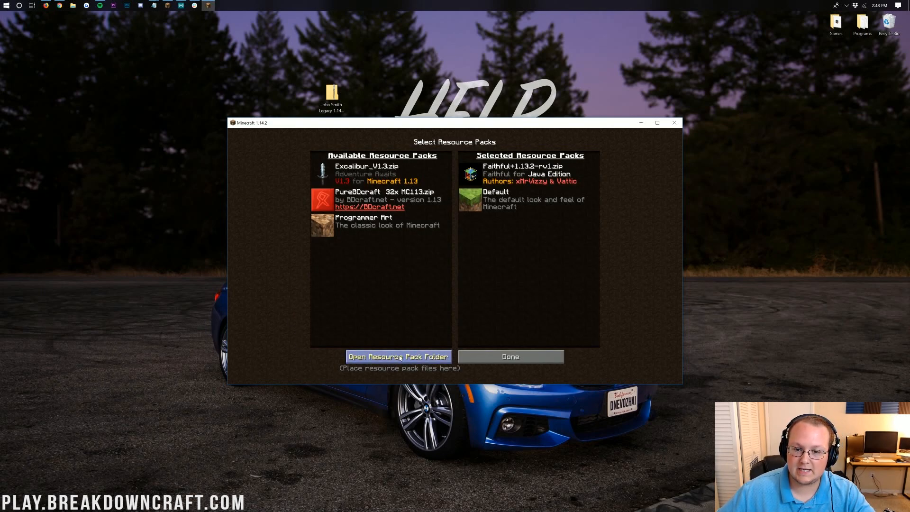
left_click(399, 356)
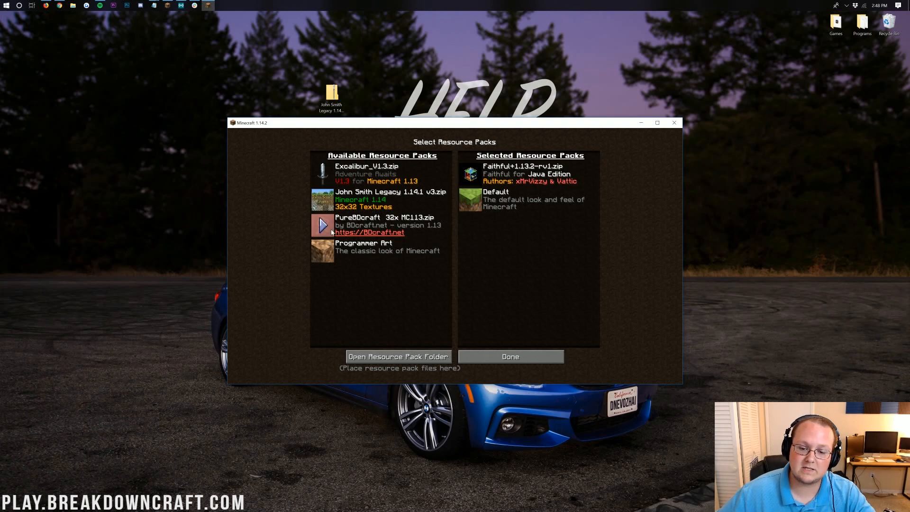
mouse_move(322, 202)
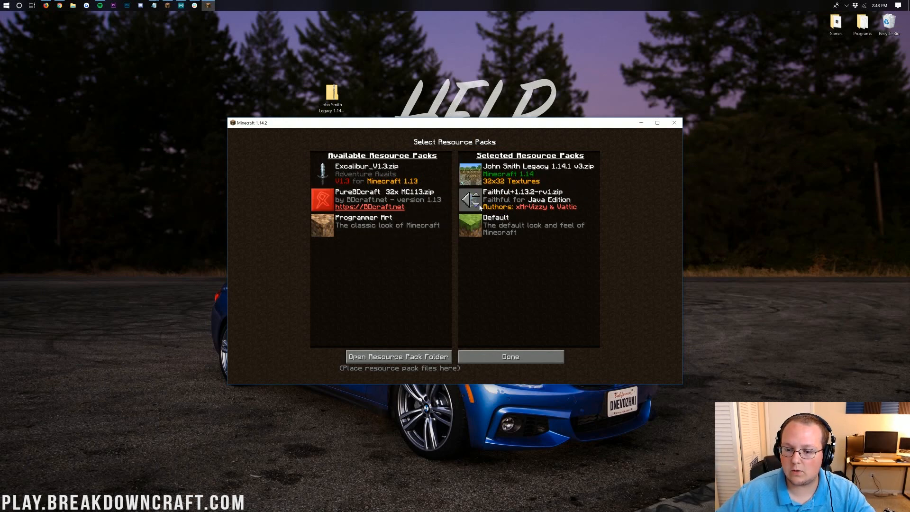
Apply John Smith Legacy 1.14.1 v3 as the selected resource pack with Done
left_click(511, 356)
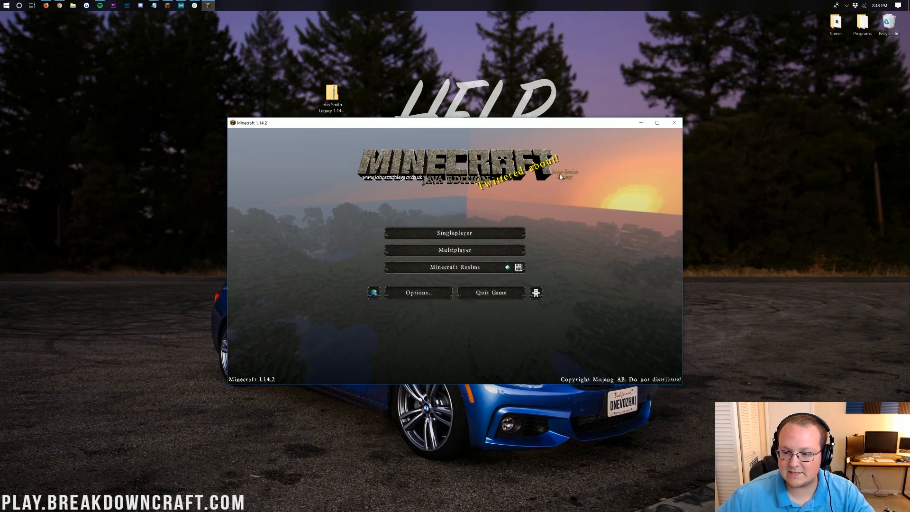
From Singleplayer, create a new world named New World with Game Mode set to Creative
left_click(455, 233)
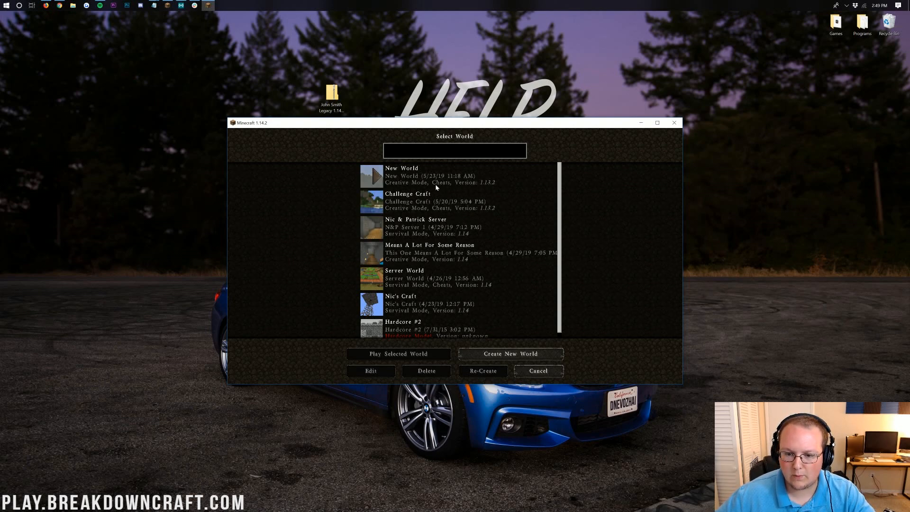
left_click(510, 354)
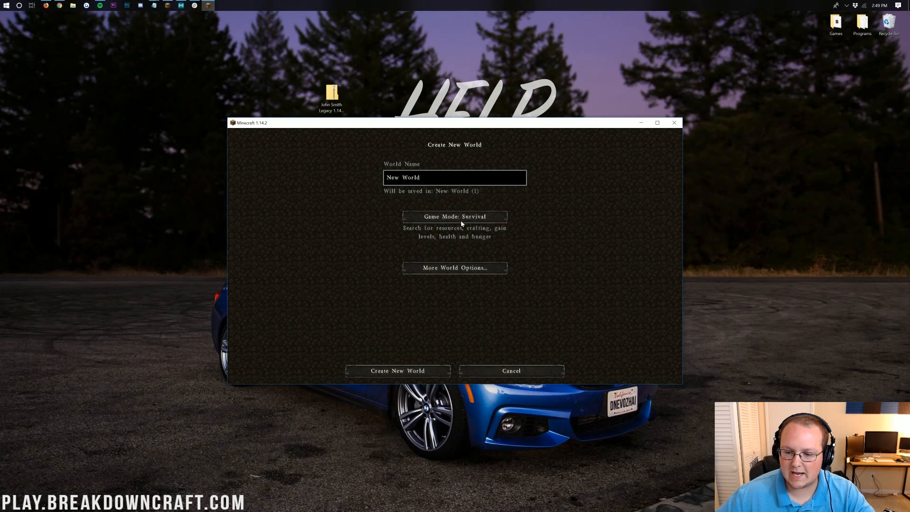
left_click(455, 216)
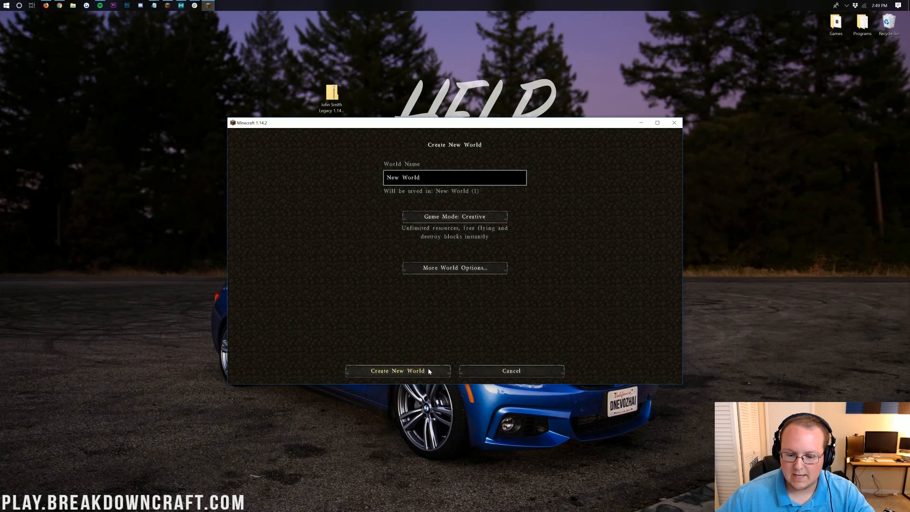
left_click(399, 371)
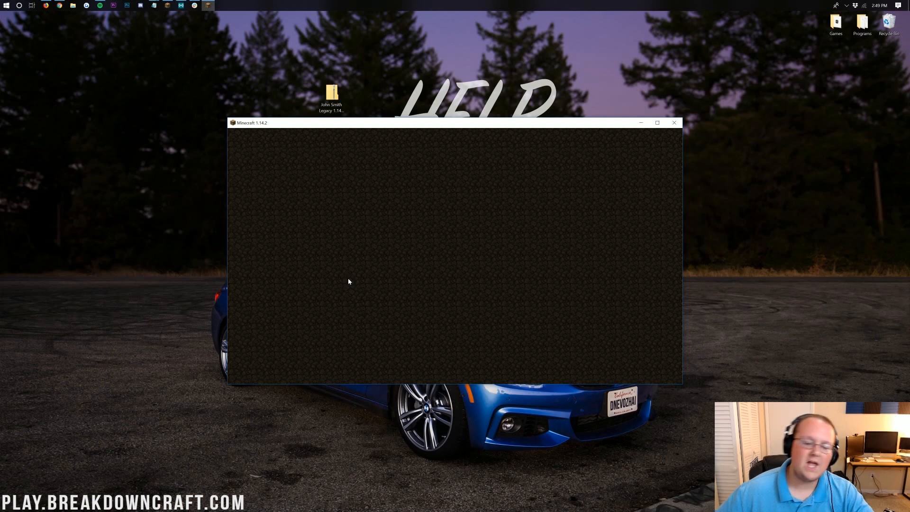